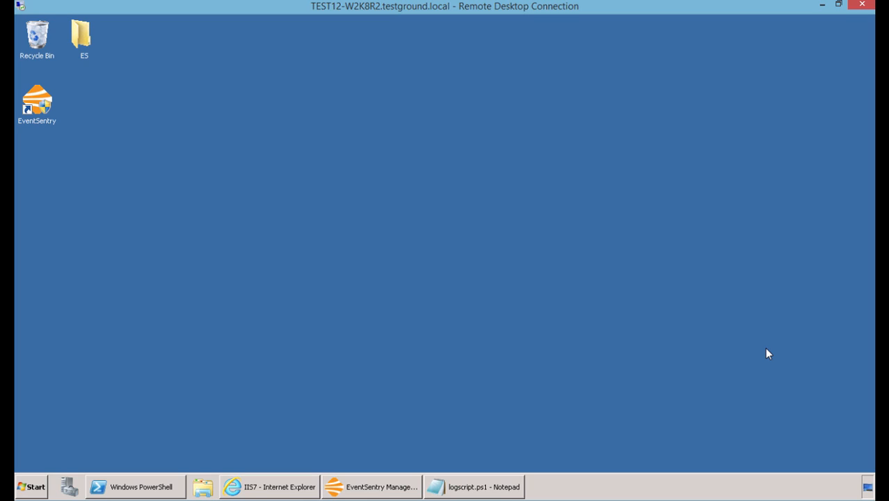
mouse_move(192, 363)
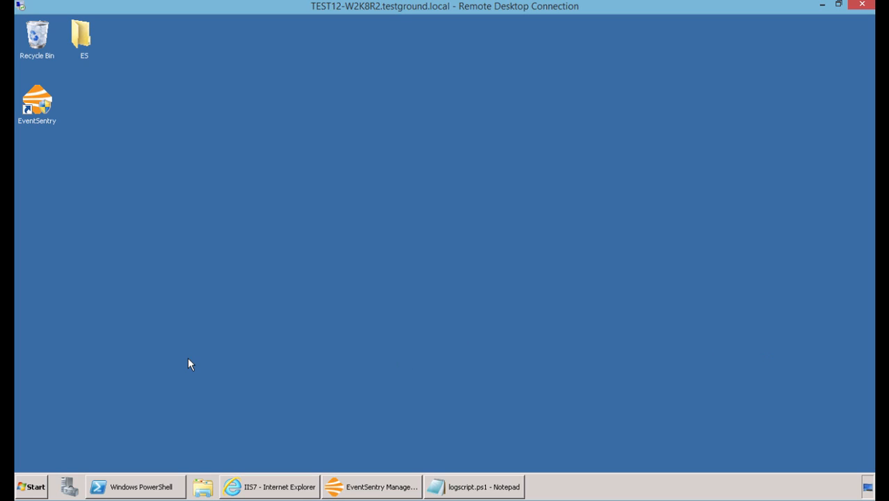
mouse_move(88, 403)
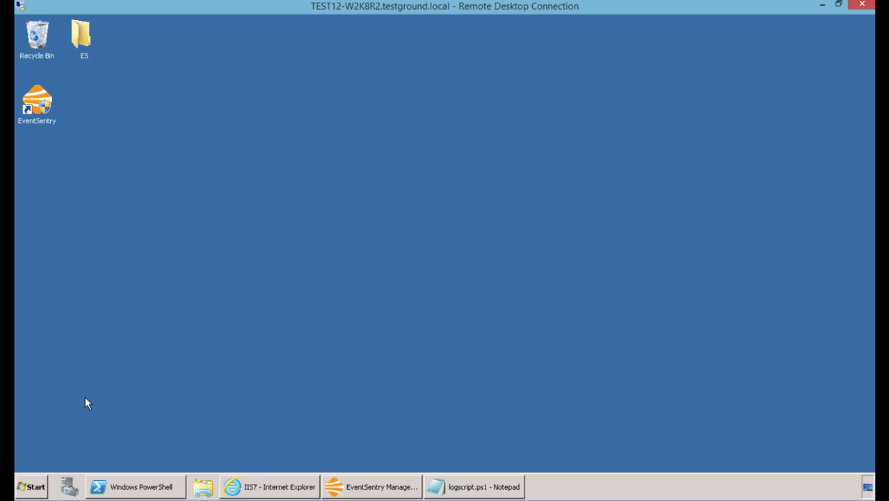
- Launch IIS Manager from Start and show the Default Web Site home page
left_click(31, 487)
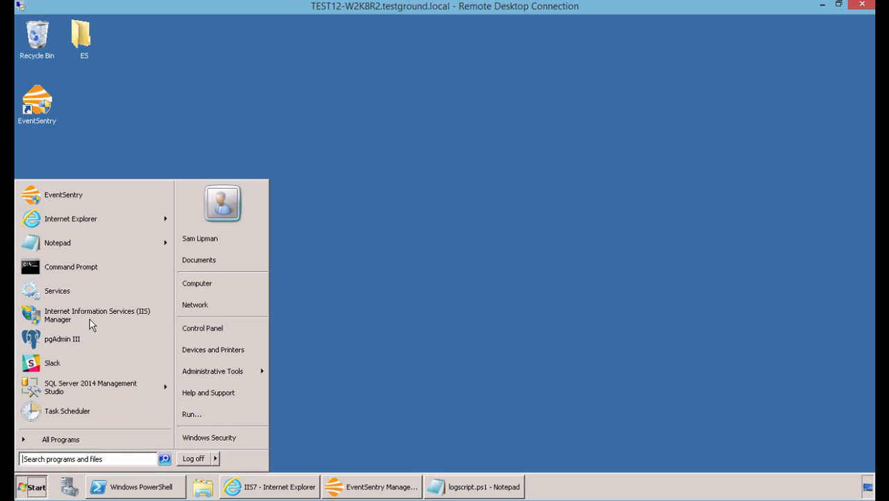
left_click(89, 315)
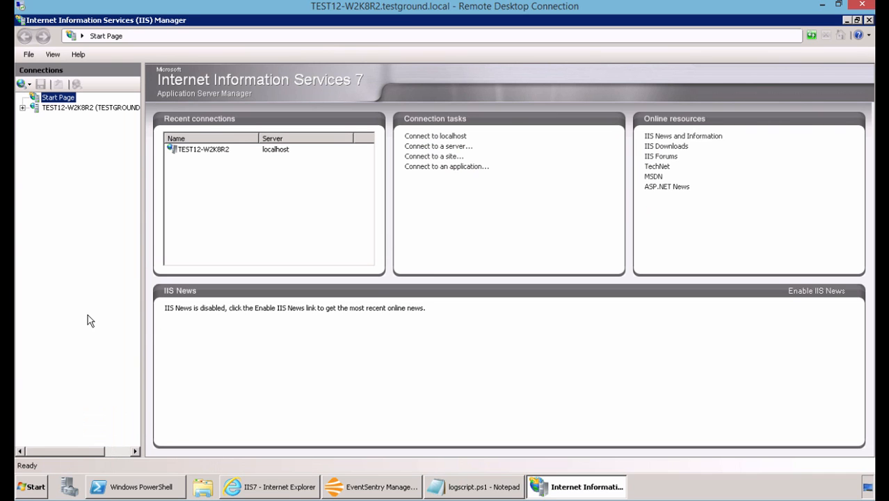
left_click(92, 138)
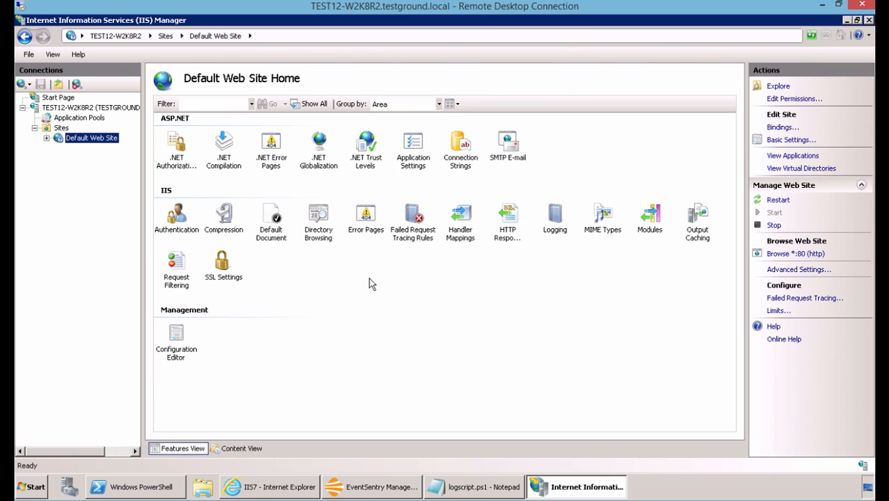
mouse_move(554, 220)
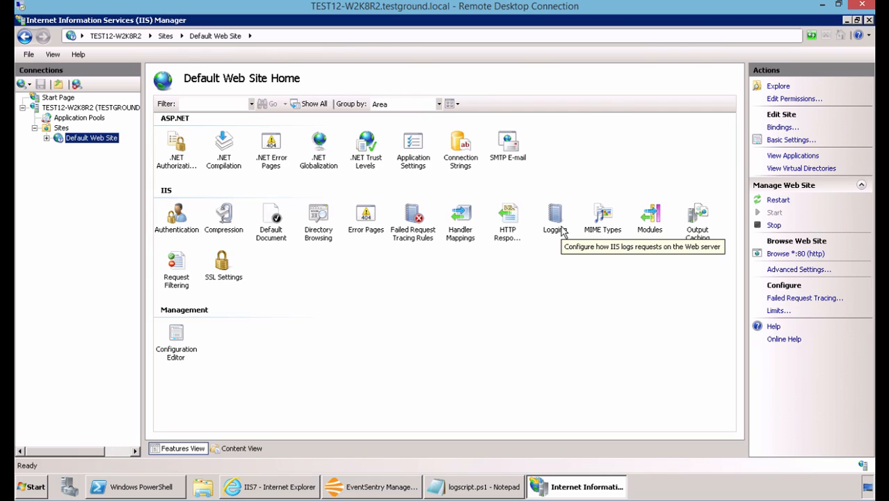
- Review the Default Web Site logging: W3C fields left unchanged and rollover schedule kept at Daily
double_click(554, 220)
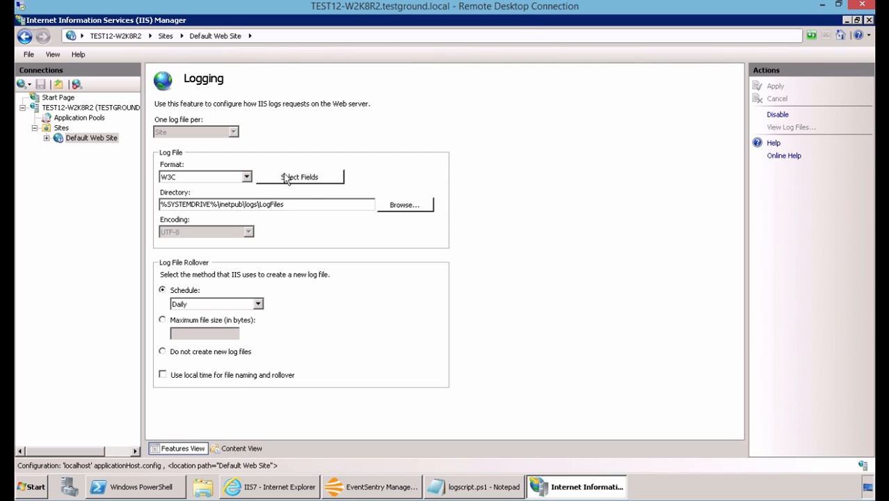
left_click(299, 177)
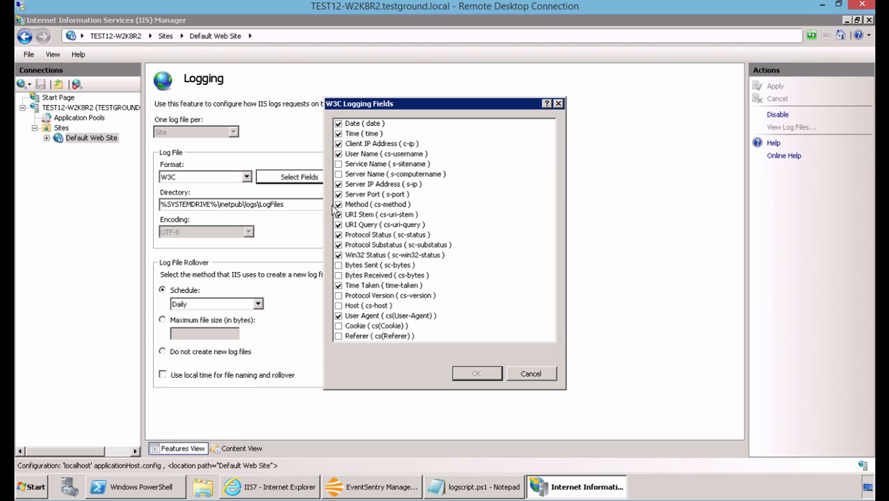
left_click(531, 373)
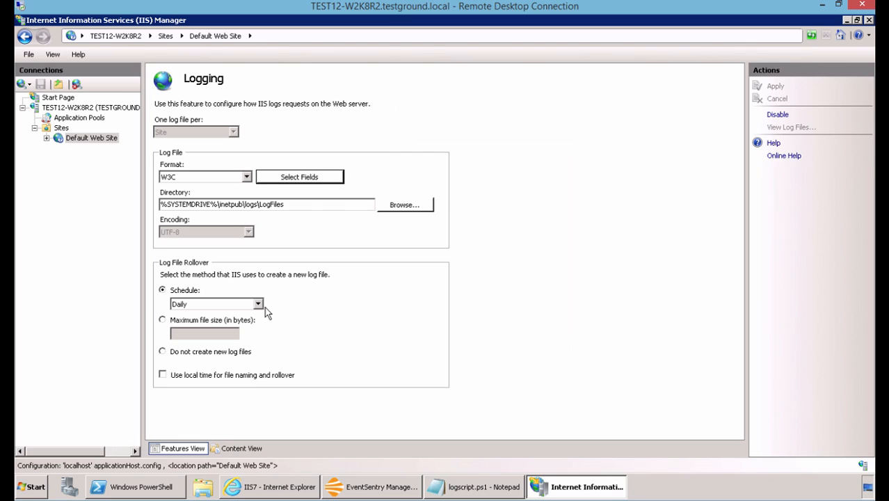
left_click(259, 304)
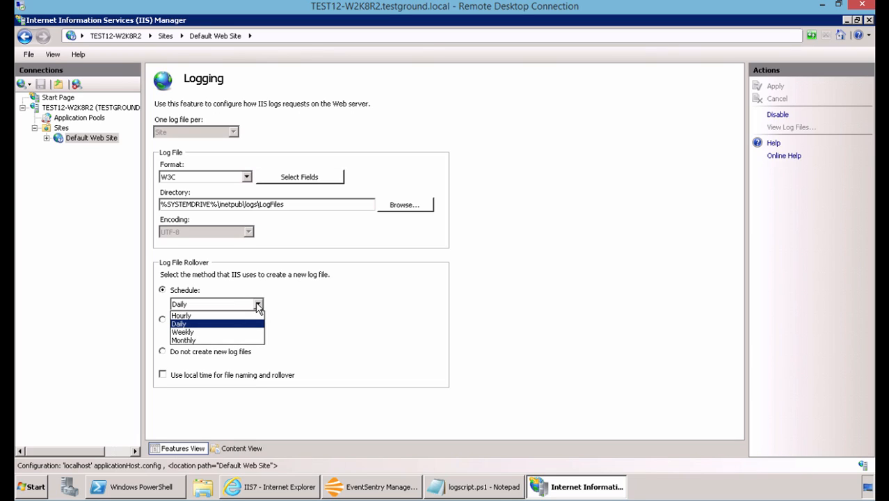
left_click(178, 323)
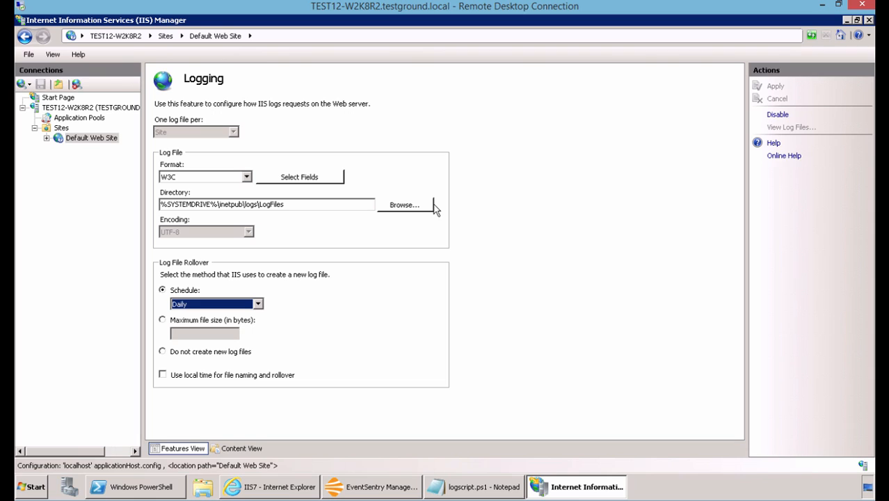
mouse_move(779, 90)
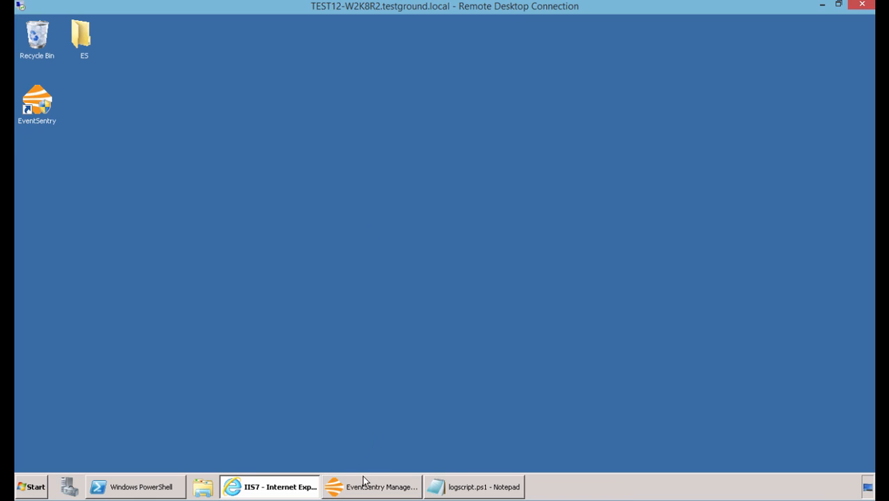
- Show the Log Files package definitions in EventSentry, listing monitored logs including IIS 7
left_click(370, 487)
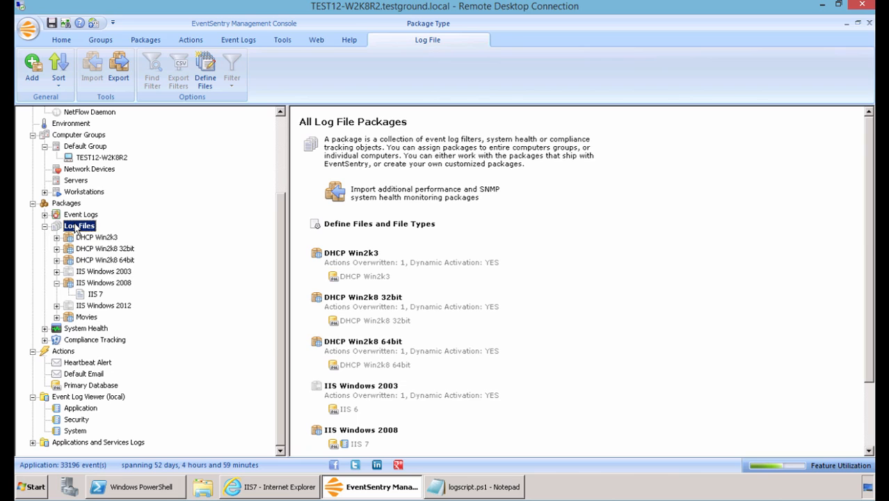
right_click(78, 225)
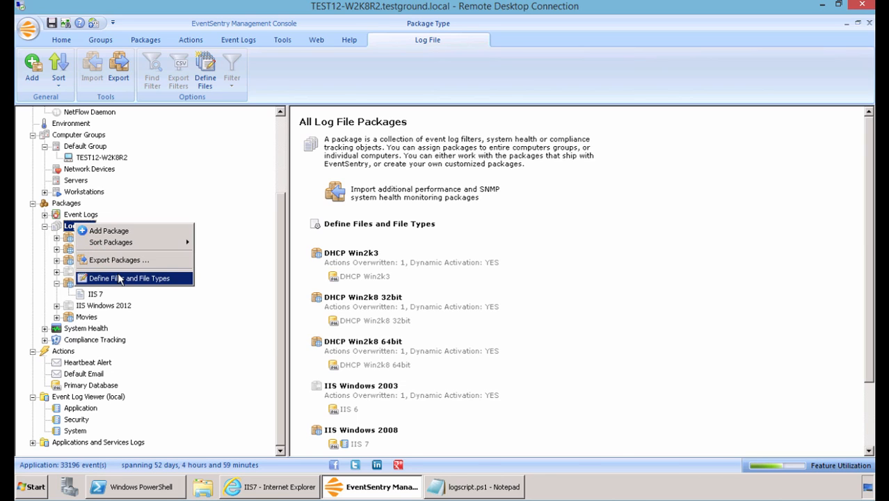
left_click(129, 278)
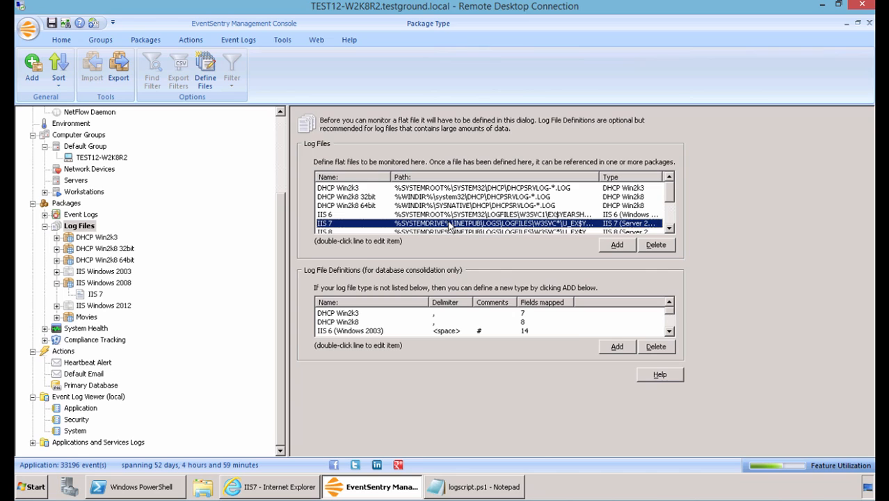
- Edit the IIS 7 monitored file: IIS 7 (Server 2008) definition with Windows line separator
double_click(452, 222)
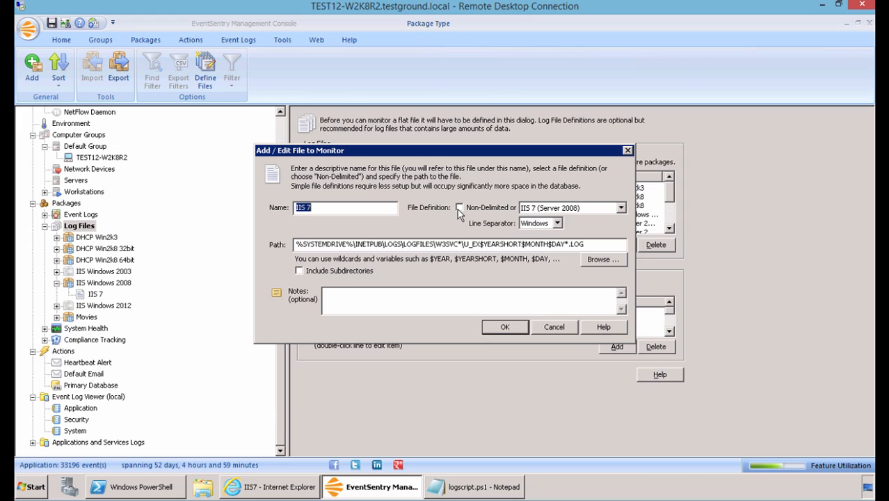
mouse_move(543, 207)
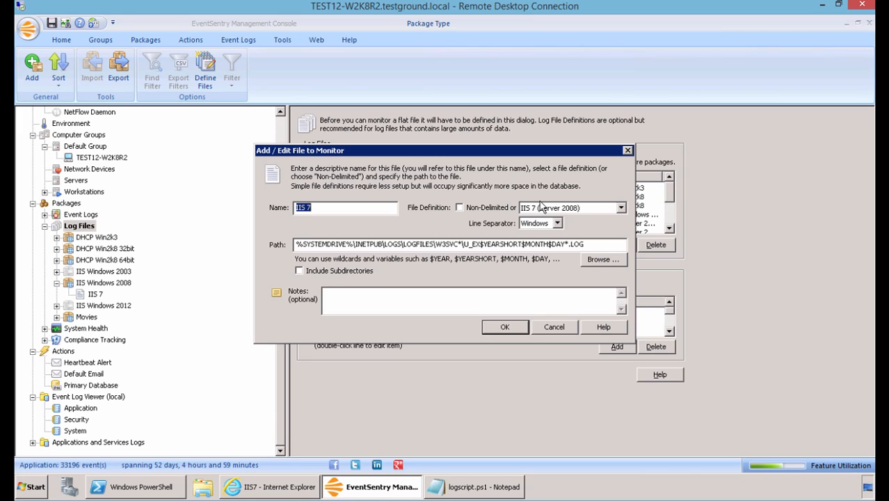
left_click(619, 208)
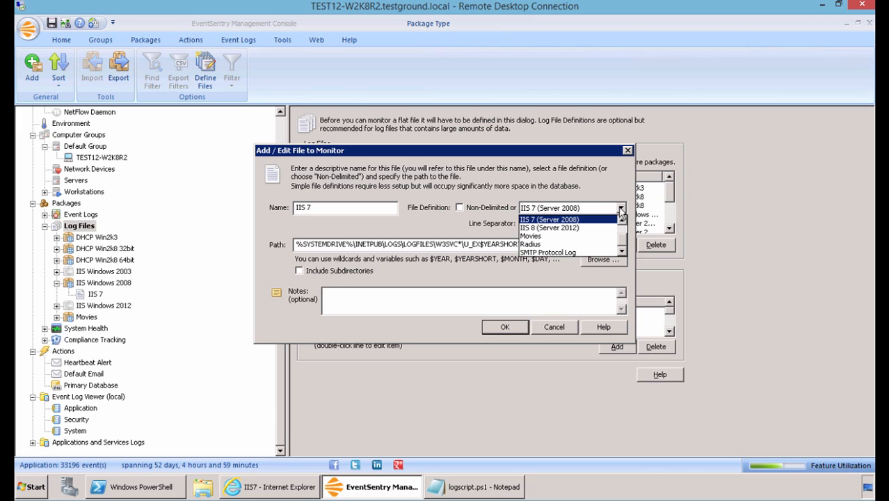
left_click(548, 207)
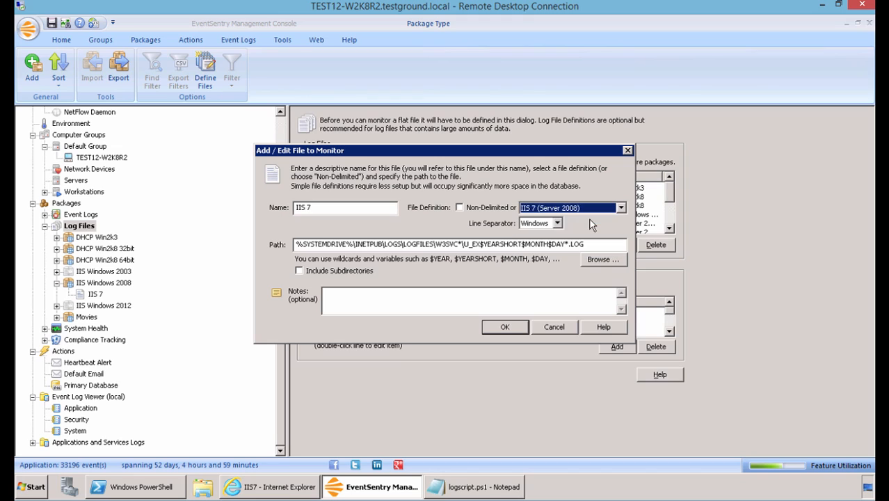
left_click(536, 223)
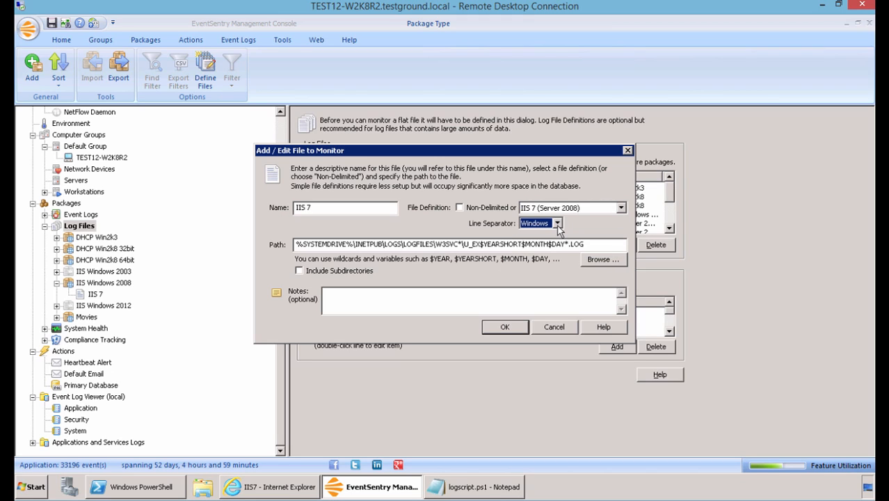
left_click(556, 223)
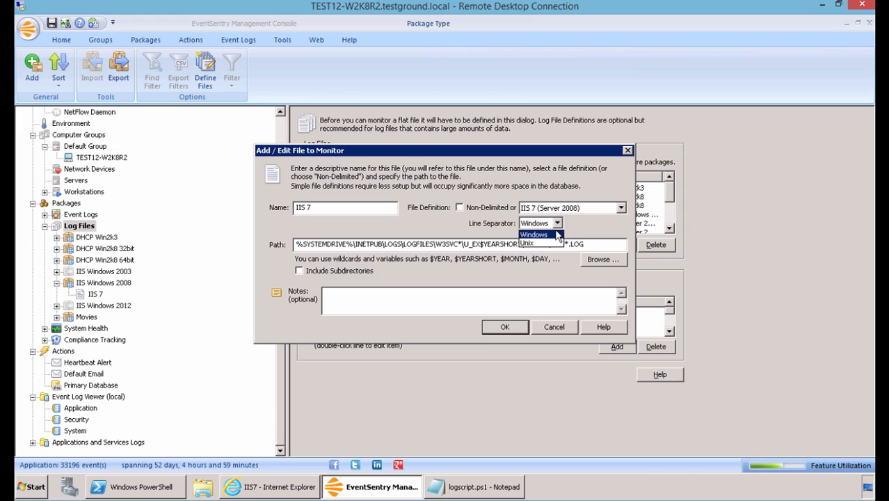
mouse_move(570, 229)
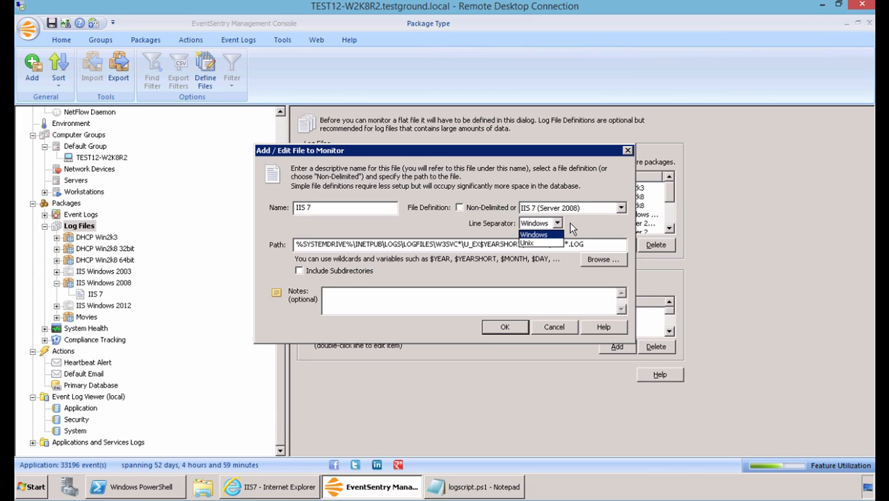
left_click(534, 233)
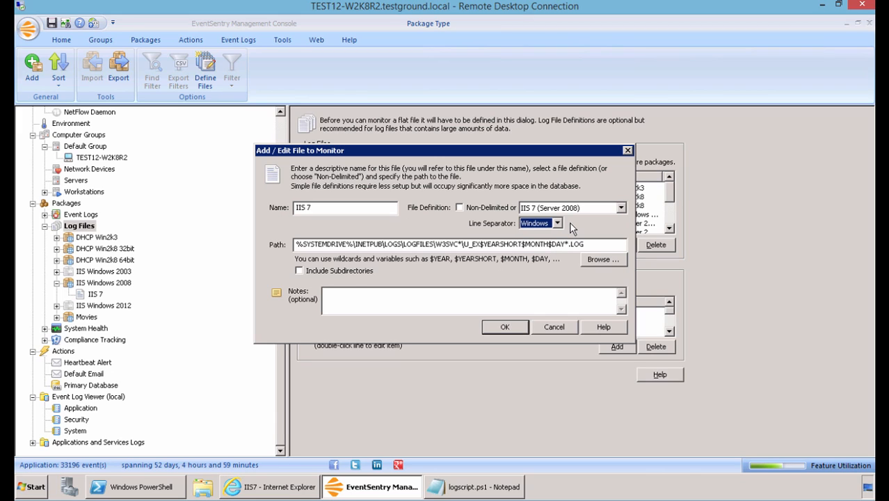
mouse_move(410, 254)
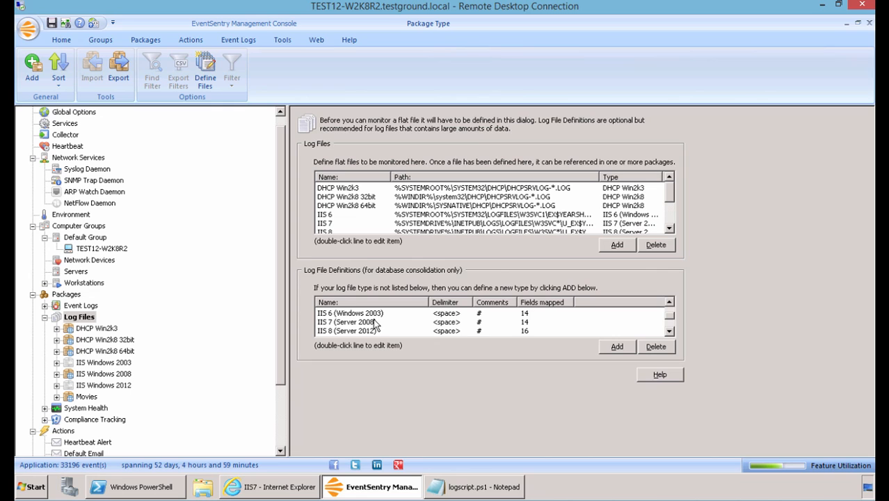
left_click(348, 322)
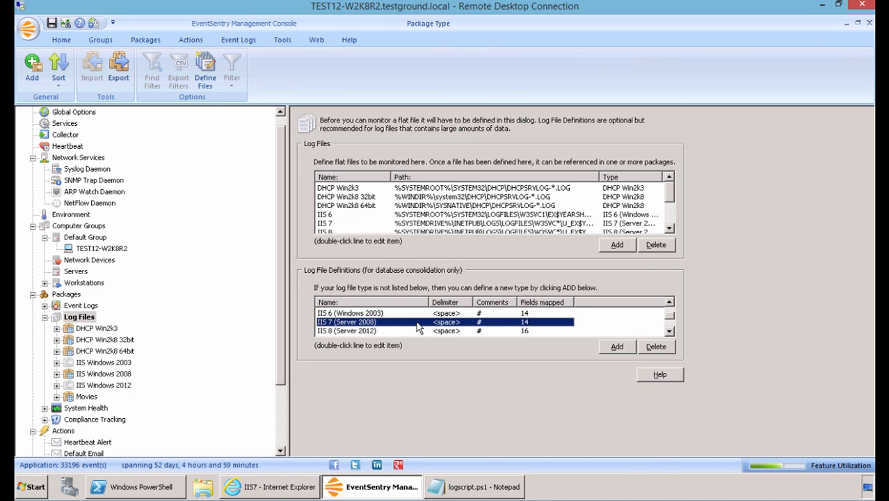
double_click(348, 321)
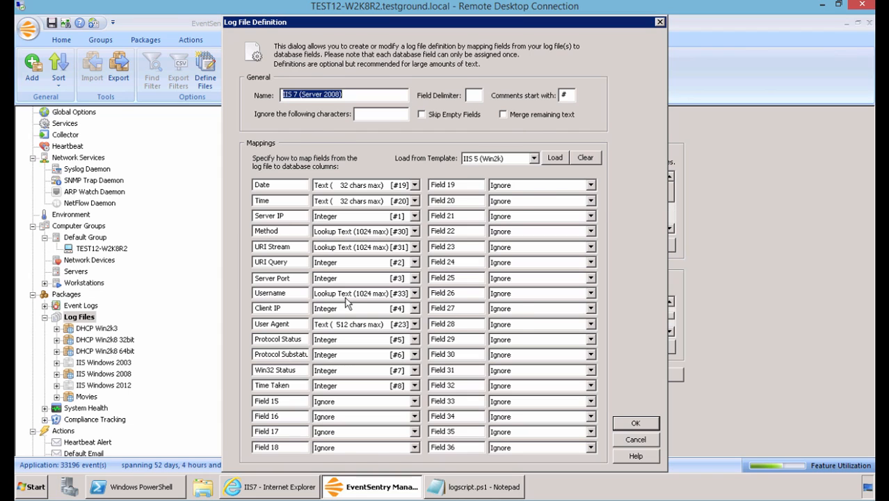
left_click(635, 440)
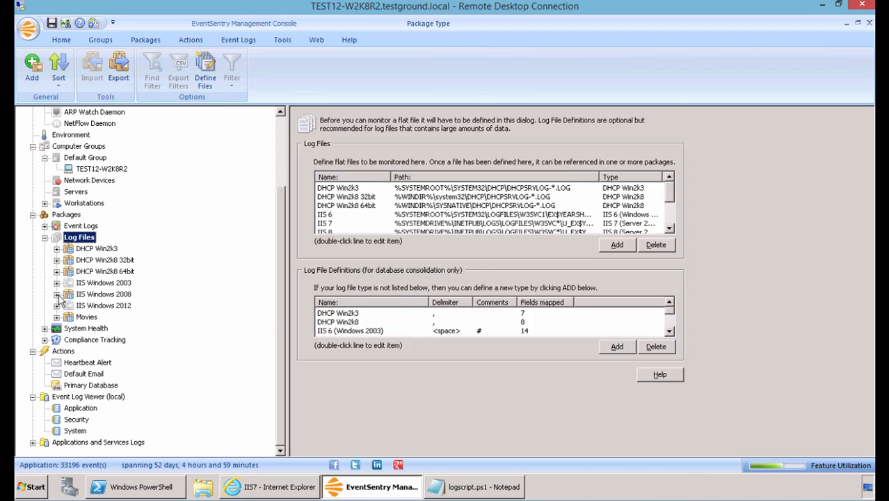
- Show the IIS 7 package's Event Log Alerts and edit the * 404 * inclusion logged as Warnings
left_click(97, 294)
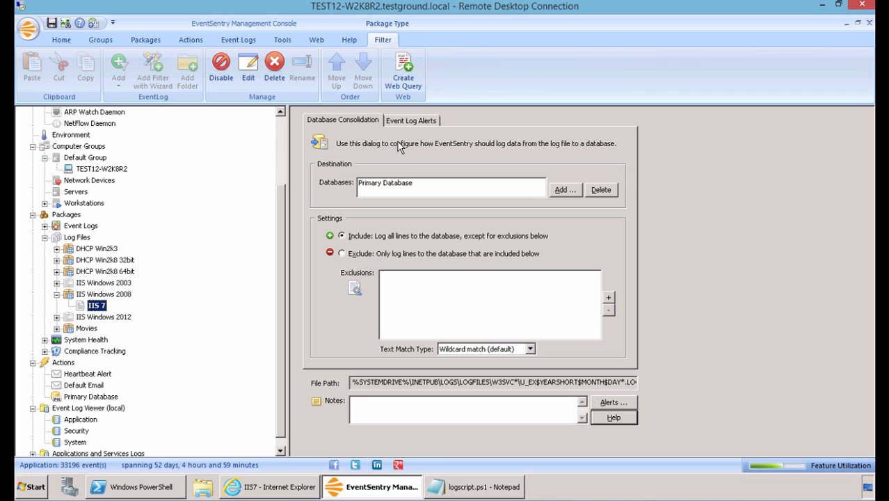
mouse_move(434, 152)
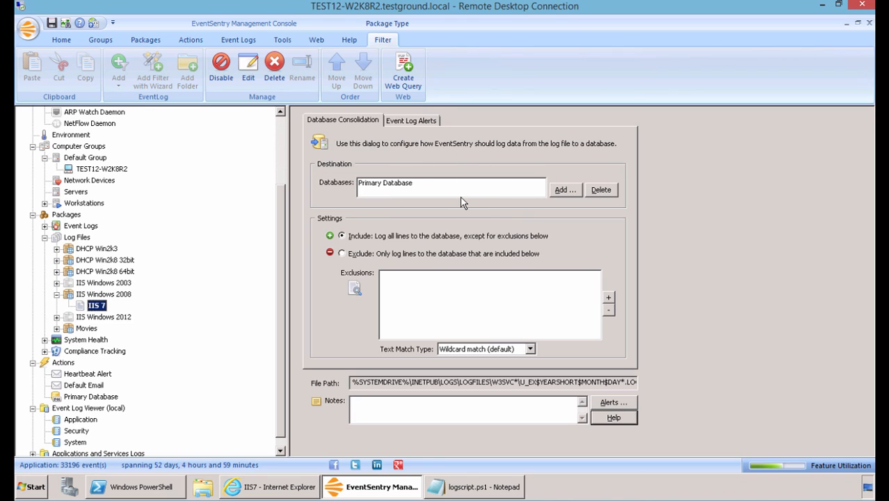
mouse_move(369, 250)
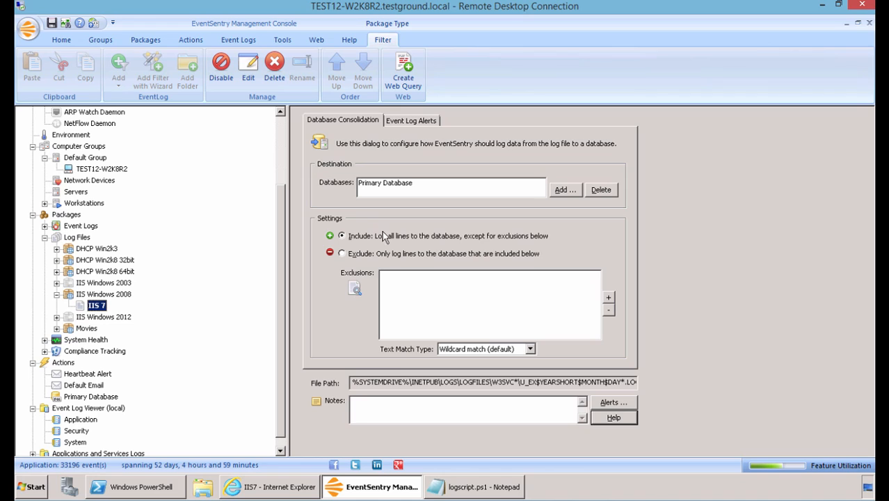
mouse_move(410, 235)
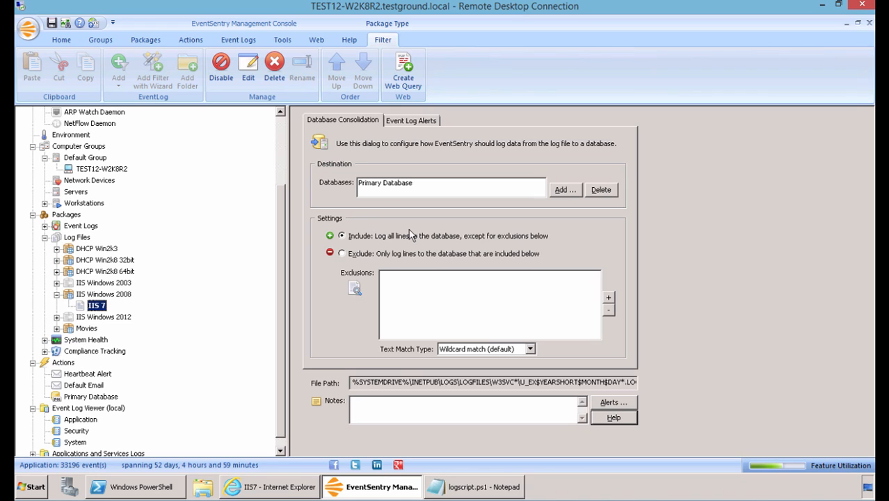
mouse_move(396, 255)
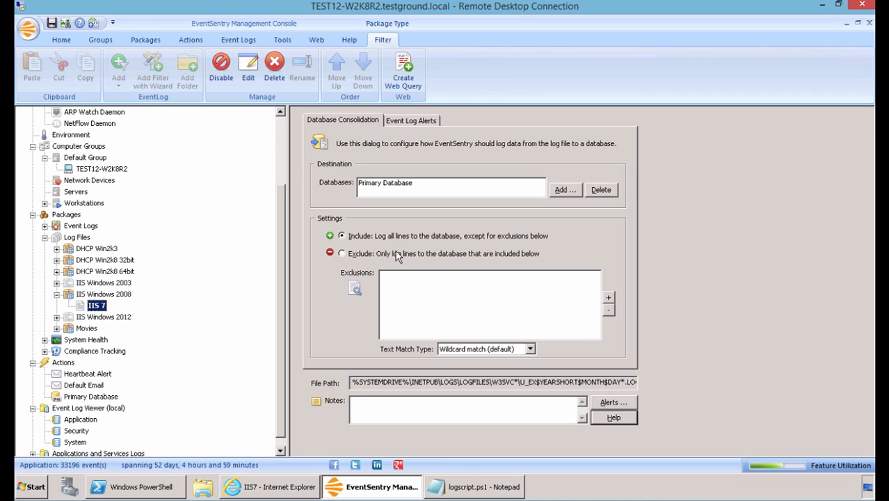
mouse_move(429, 299)
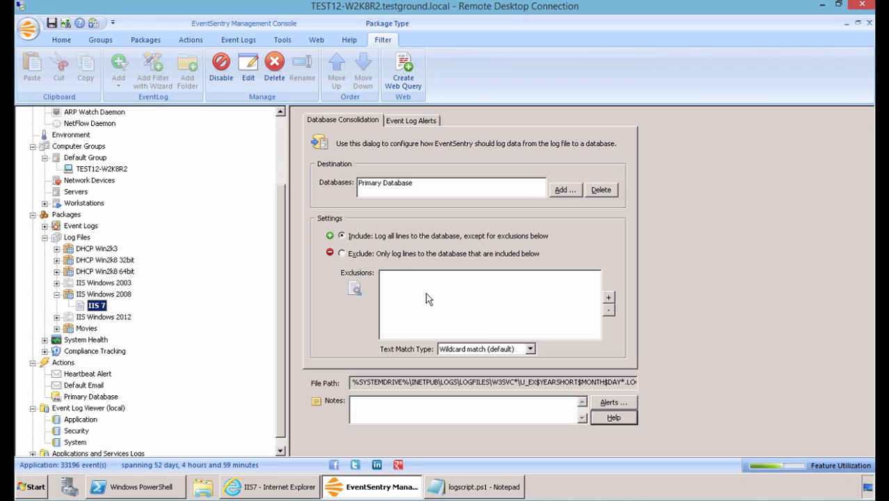
mouse_move(548, 311)
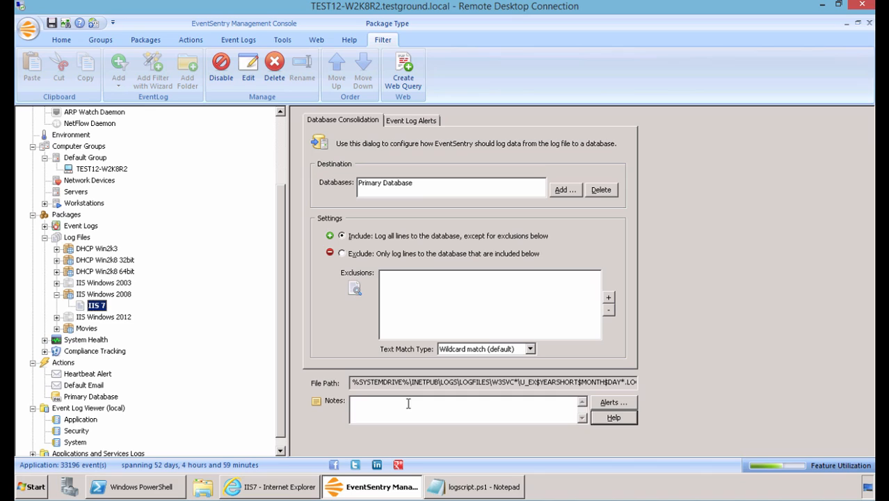
left_click(410, 120)
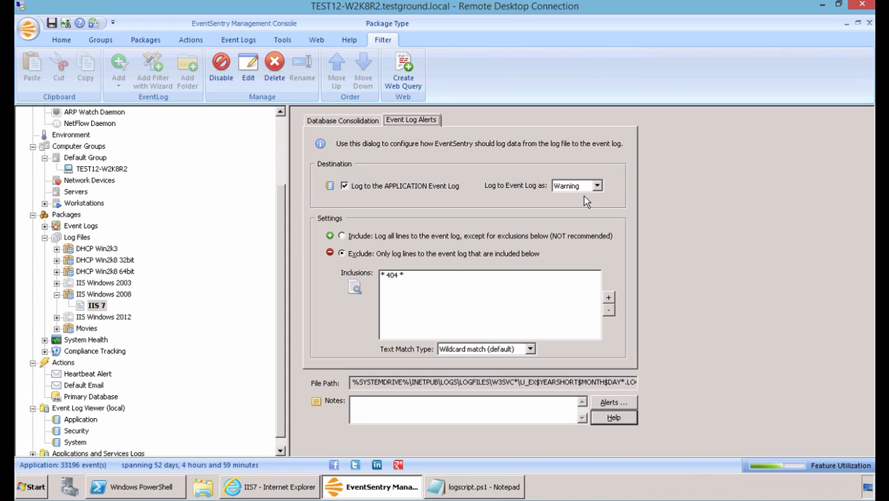
mouse_move(600, 197)
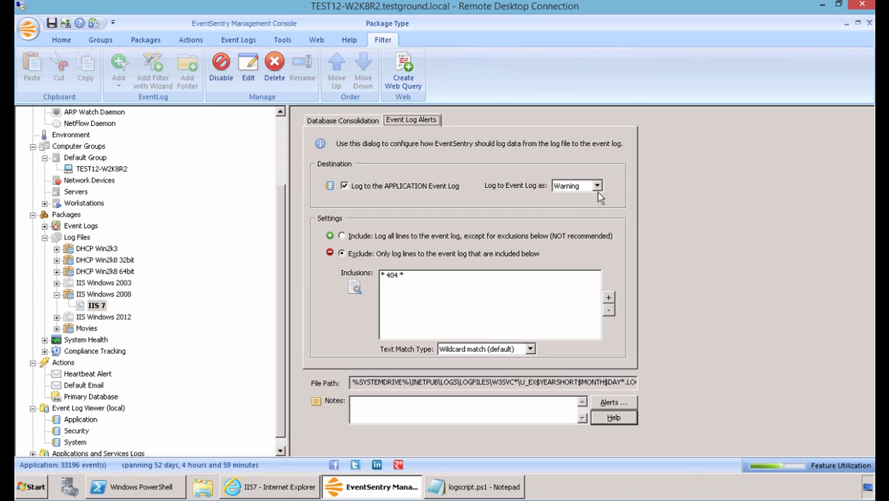
left_click(596, 185)
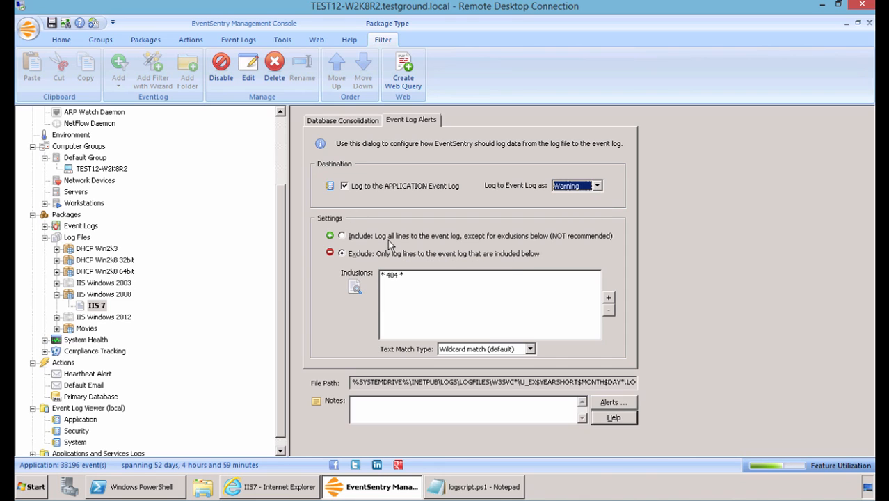
mouse_move(432, 247)
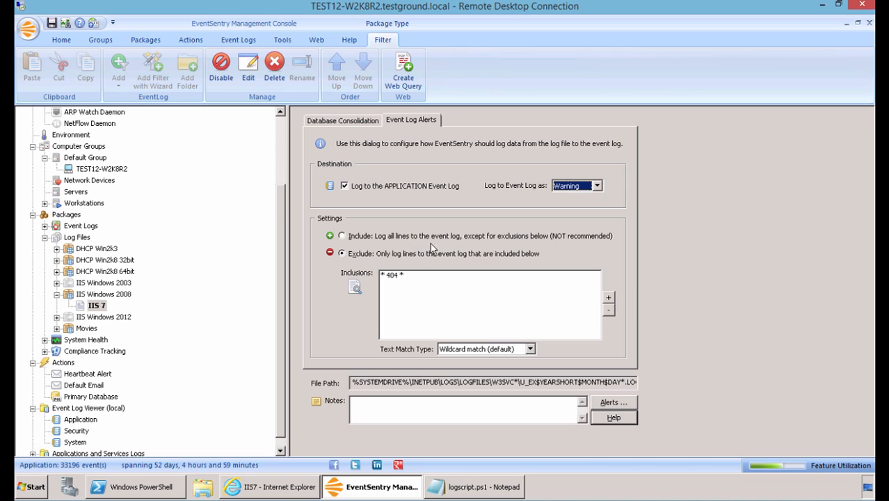
mouse_move(427, 248)
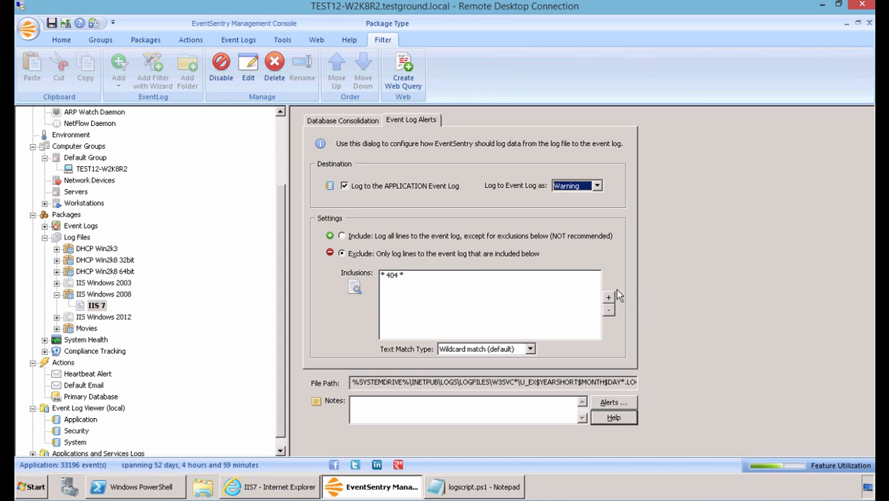
mouse_move(609, 298)
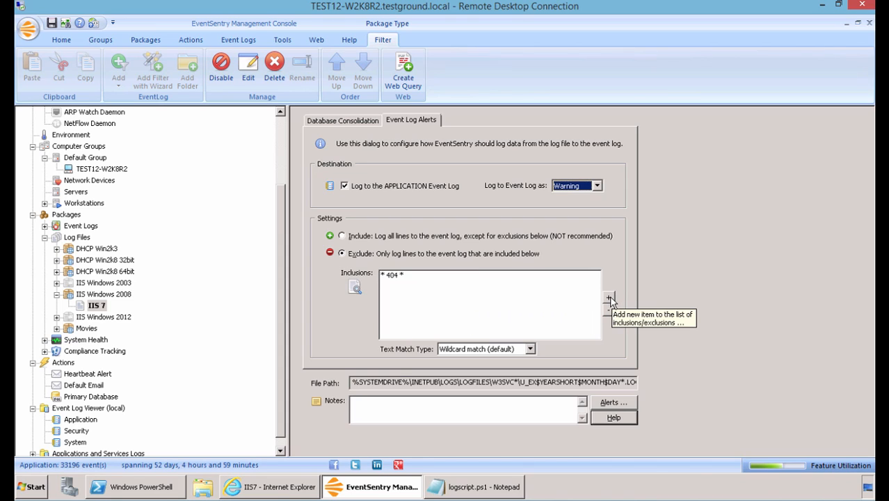
mouse_move(470, 281)
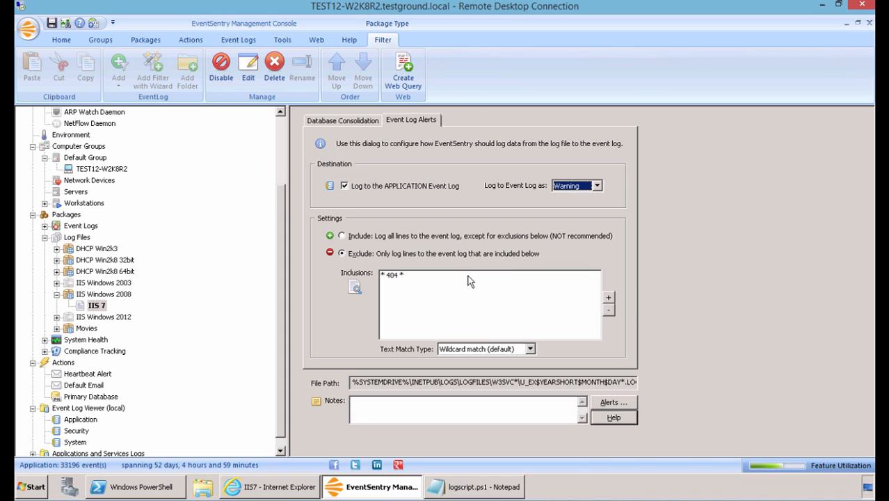
double_click(391, 274)
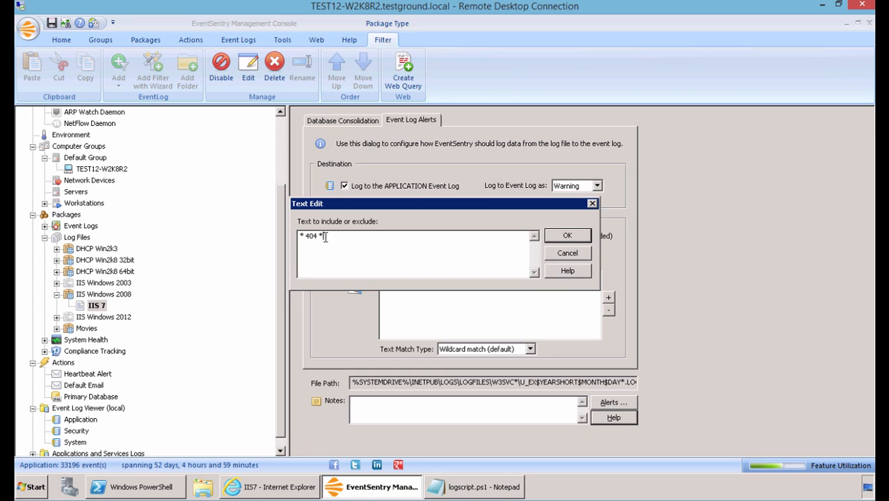
- Keep the * 404 * inclusion unchanged and bring up the local IIS7 welcome page in Internet Explorer
left_click(567, 235)
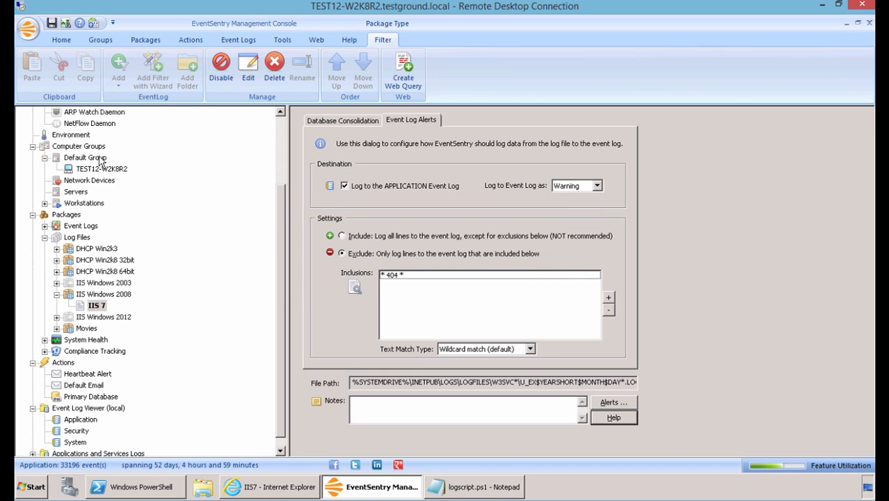
left_click(100, 39)
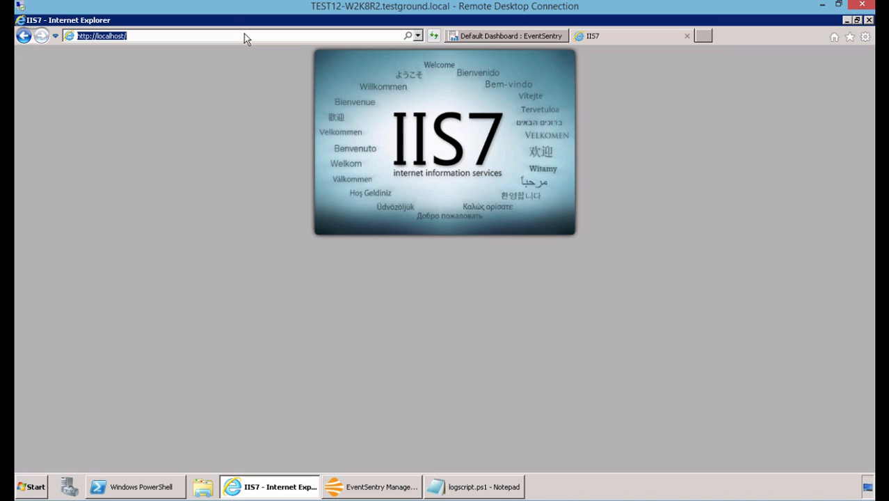
mouse_move(434, 36)
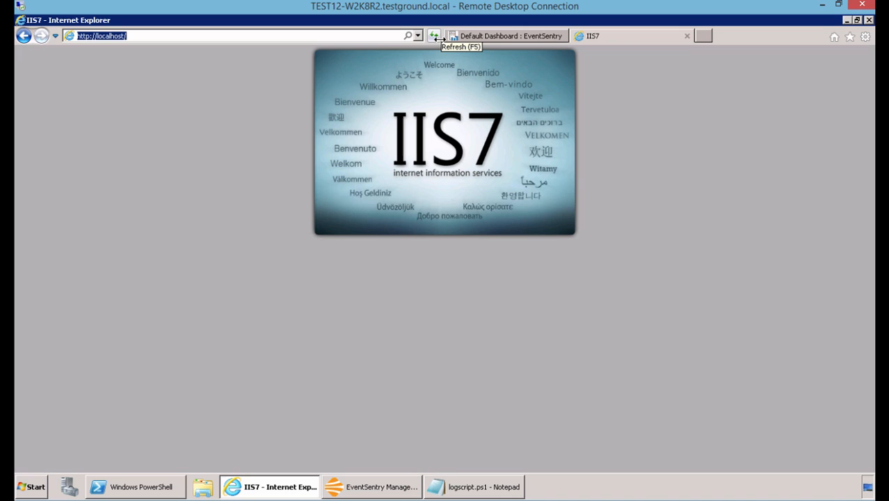
left_click(434, 36)
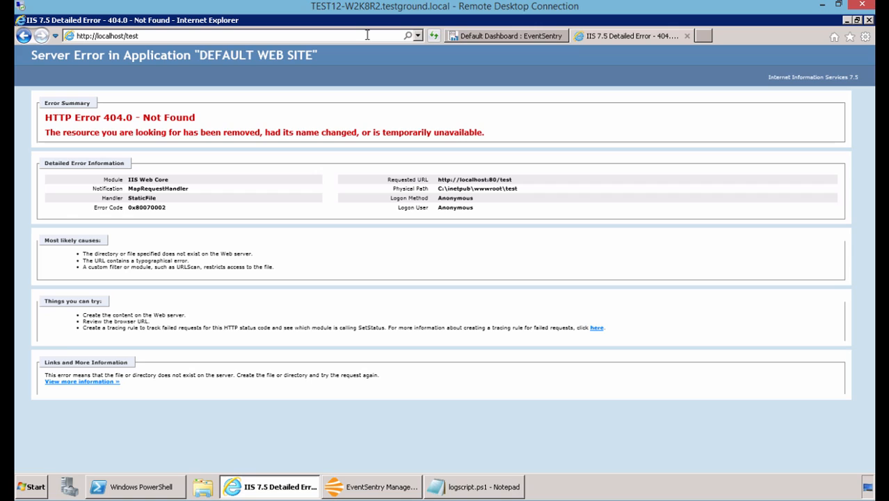
mouse_move(355, 97)
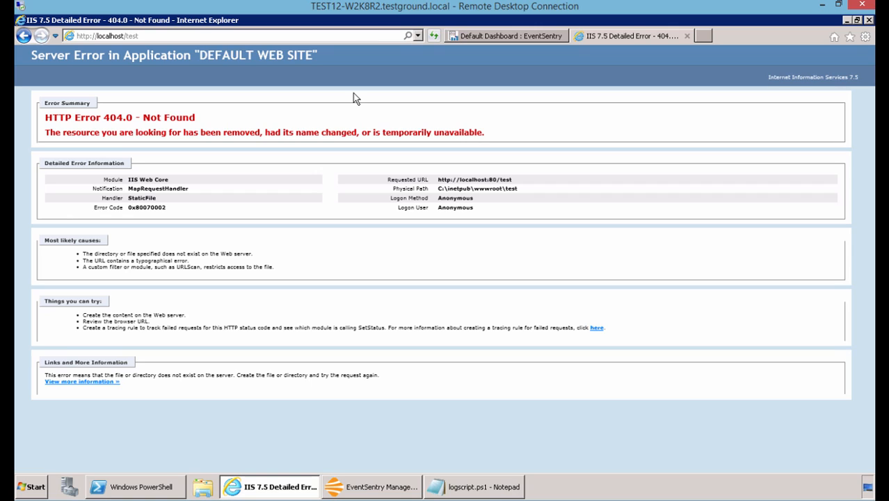
mouse_move(447, 28)
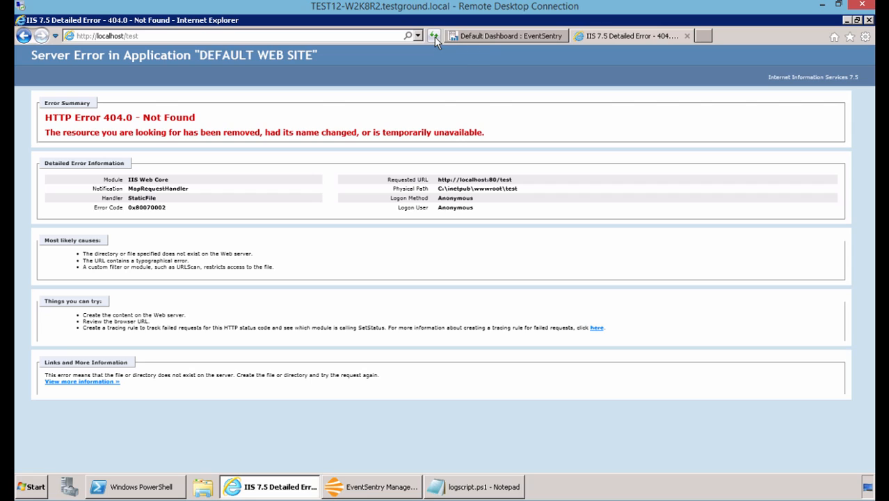
mouse_move(434, 36)
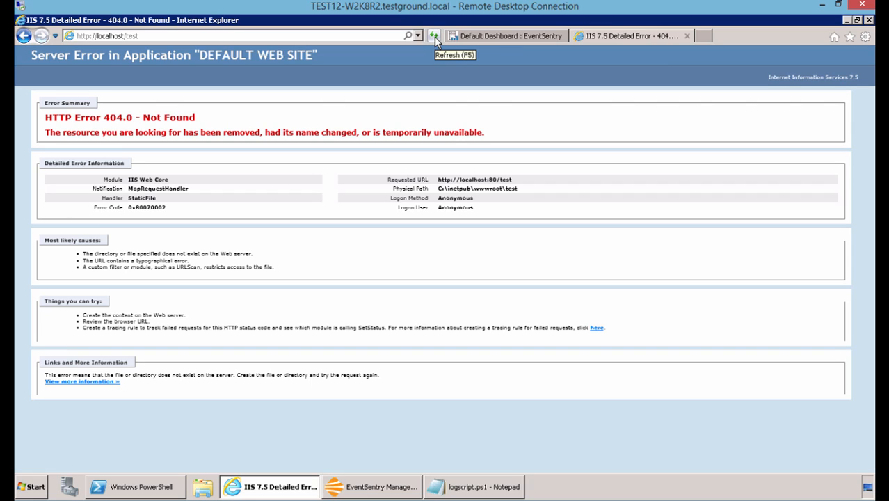
mouse_move(137, 398)
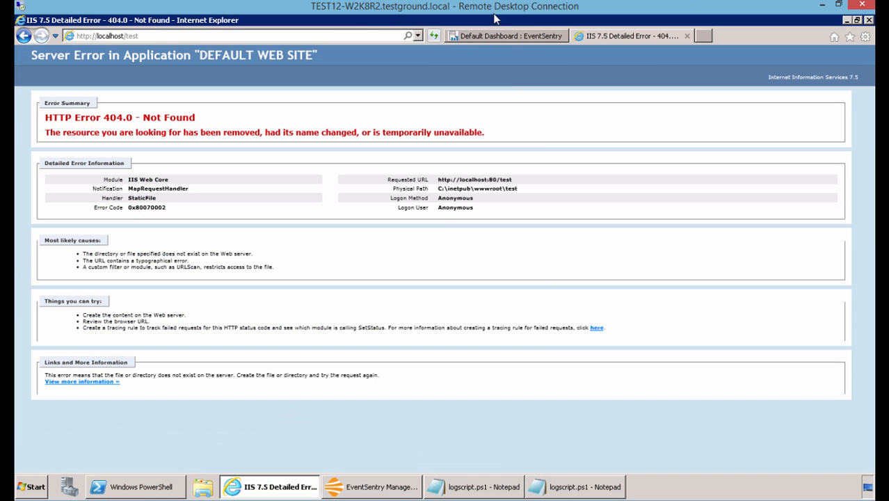
- Switch from the 404 error page to the EventSentry Default Dashboard tab
left_click(504, 36)
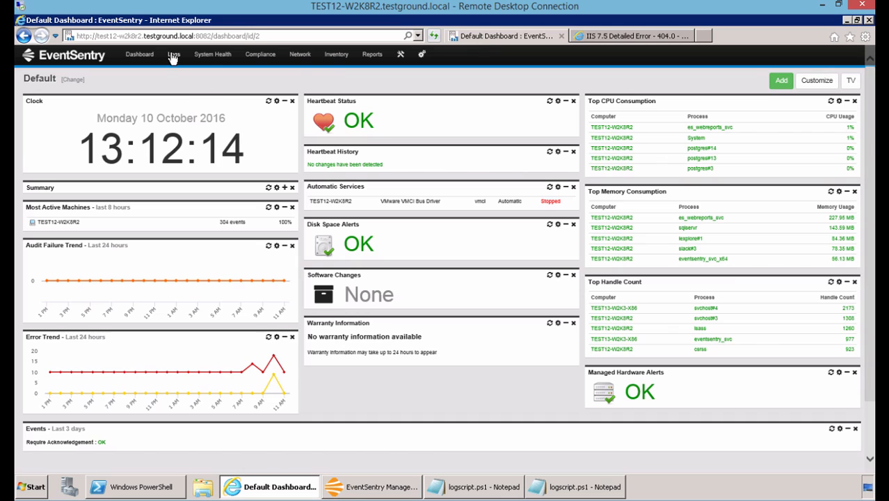
- Show the Delimited Log File summary for IIS 7 with its 404 and 304 protocol statuses
left_click(174, 54)
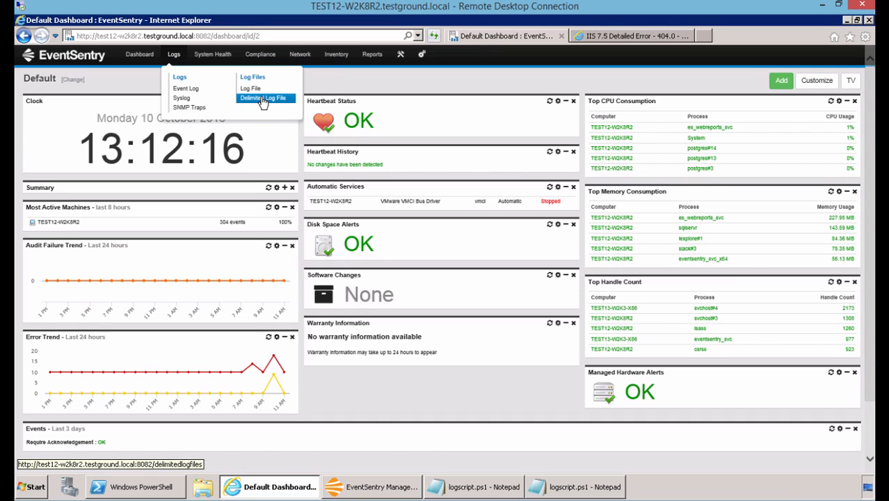
left_click(263, 97)
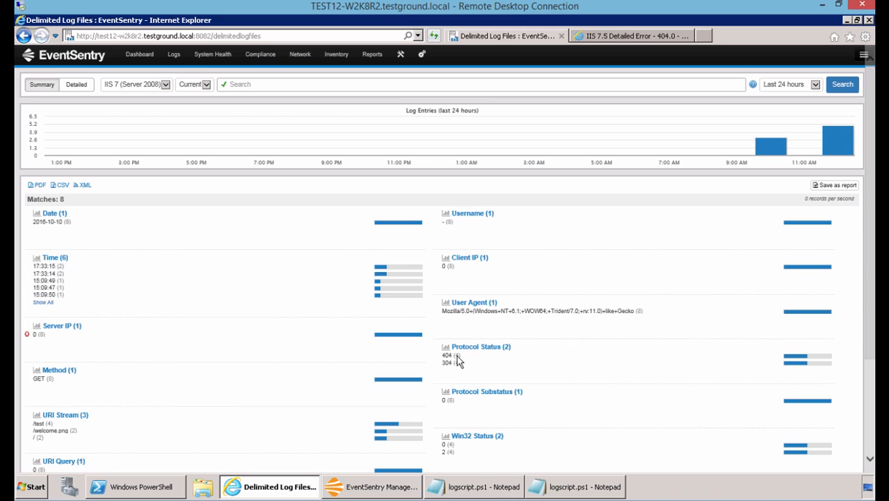
left_click(75, 85)
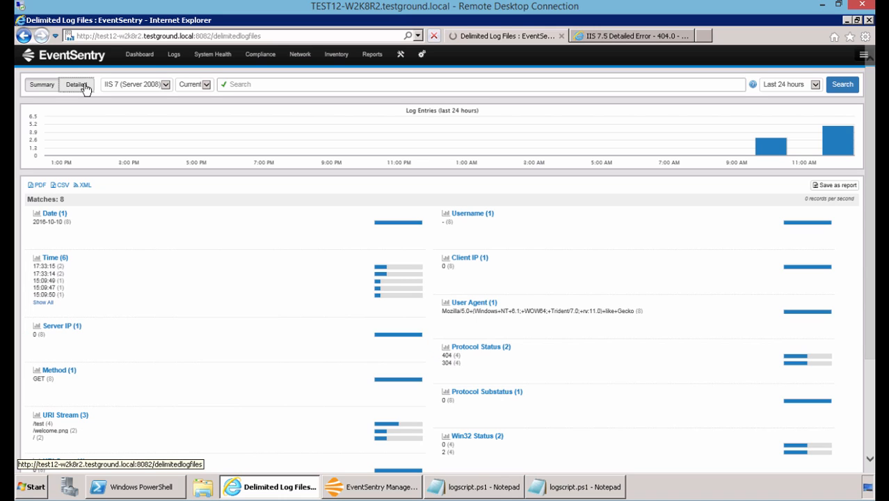
- Filter the detailed IIS 7 entries with protocol_status=404, leaving 4 results
left_click(75, 85)
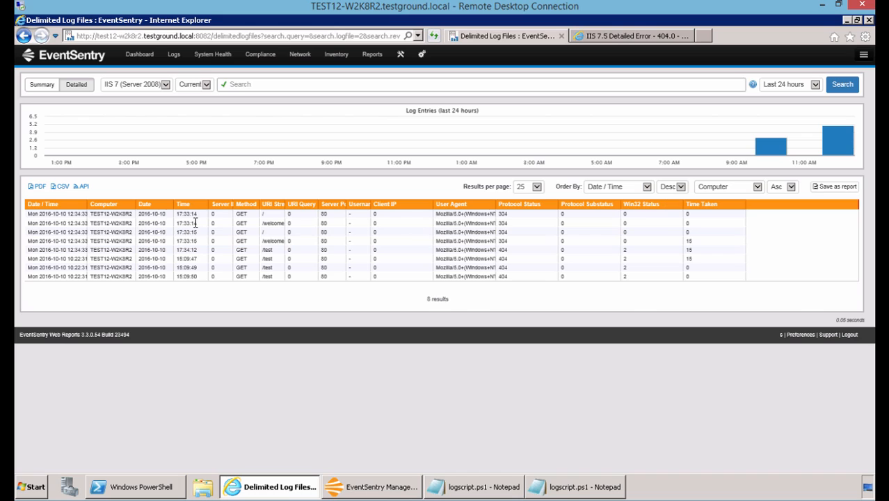
mouse_move(373, 230)
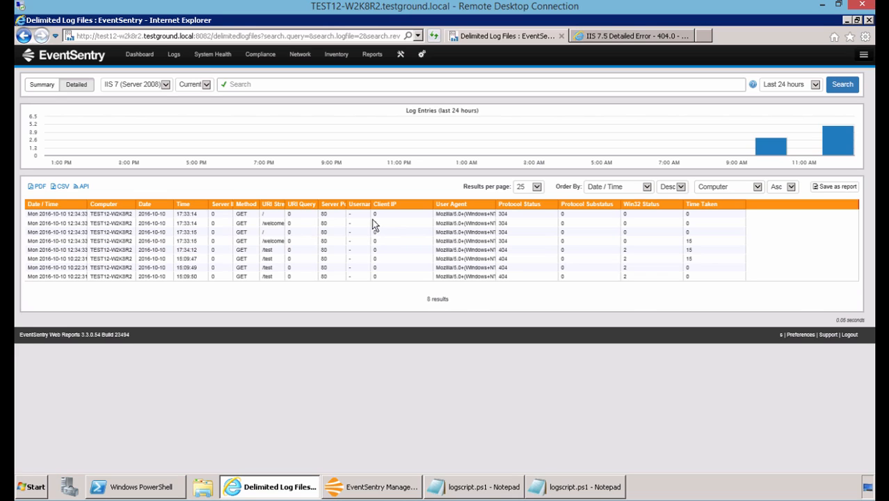
left_click(278, 85)
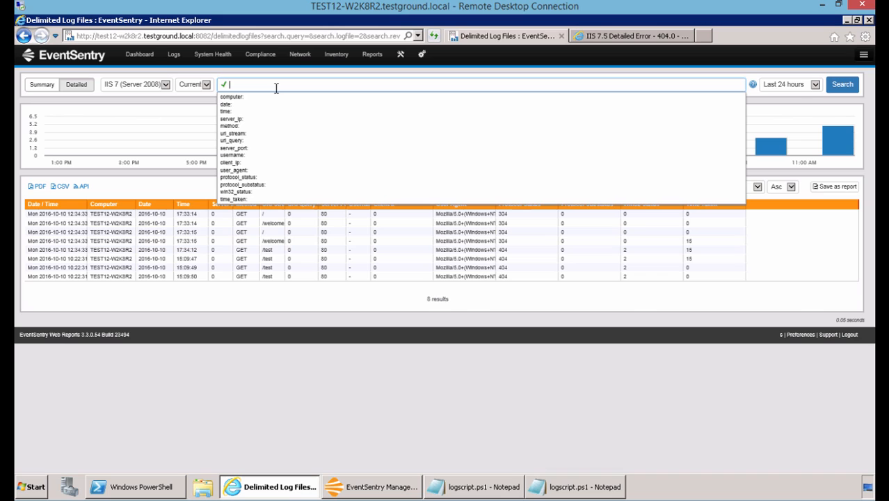
type("protocol_status:404")
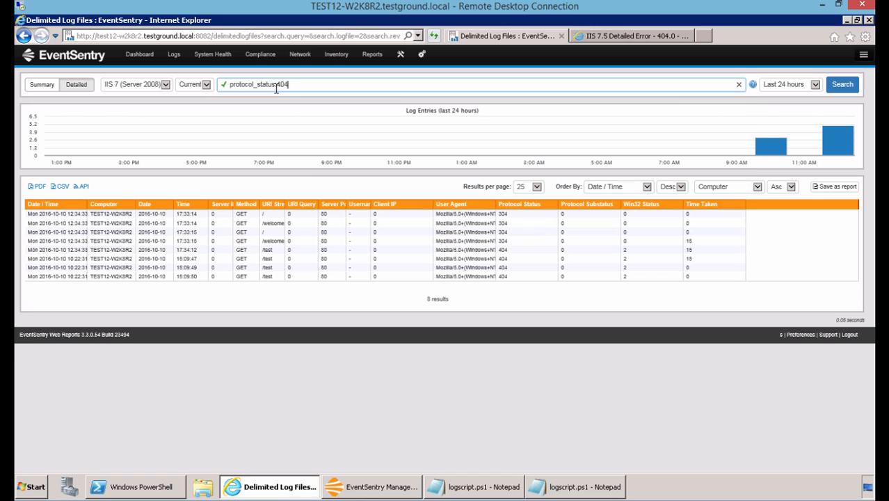
left_click(842, 85)
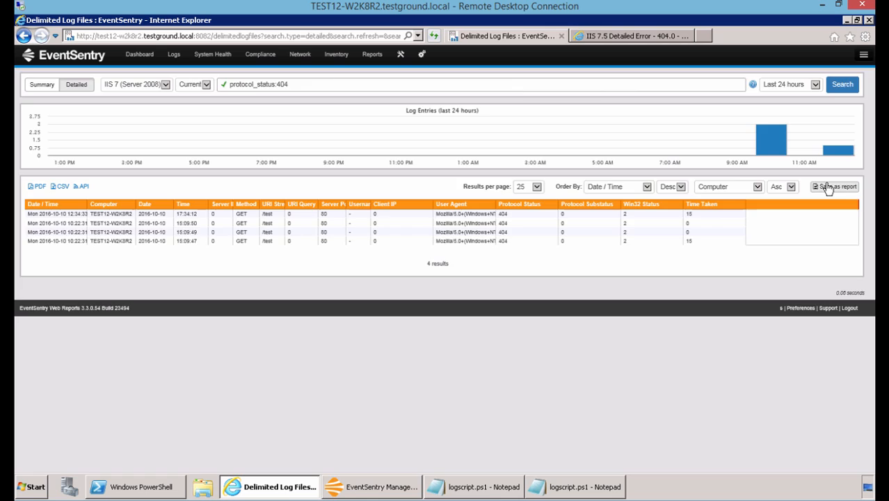
- Save the 404 results as report '404 Errors', description 'page not found', with Create Job enabled
left_click(835, 186)
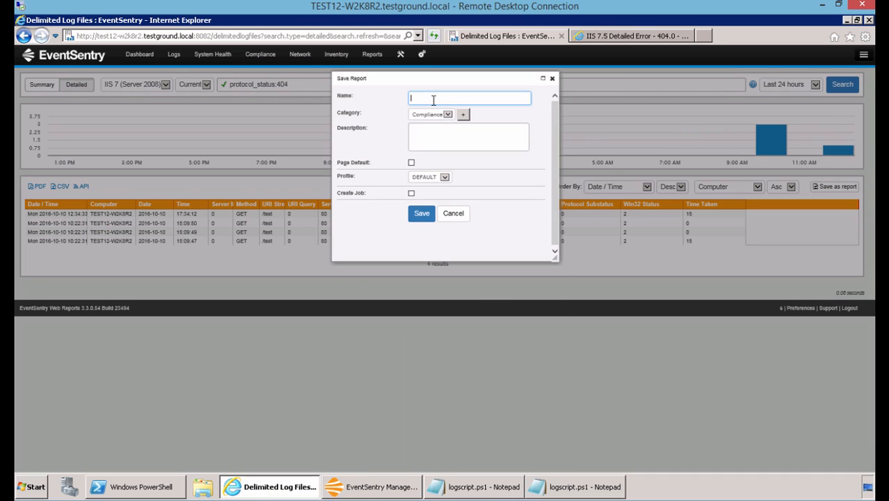
type("404 e")
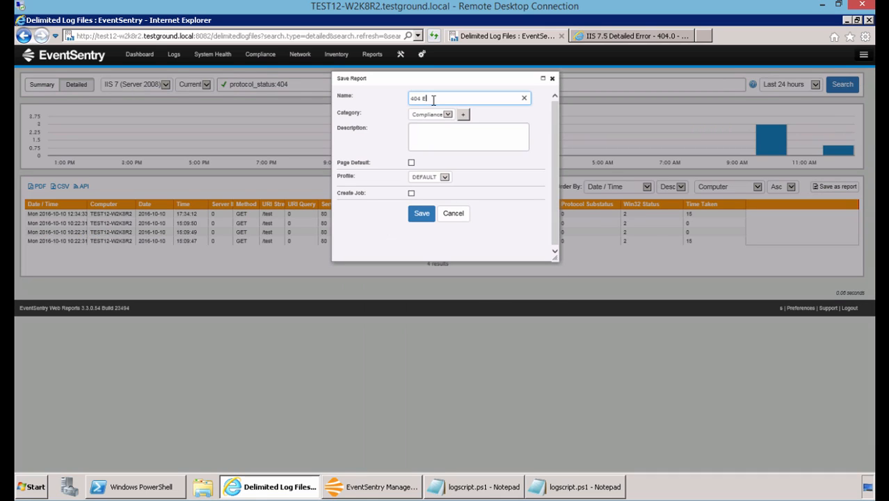
type("page not fou")
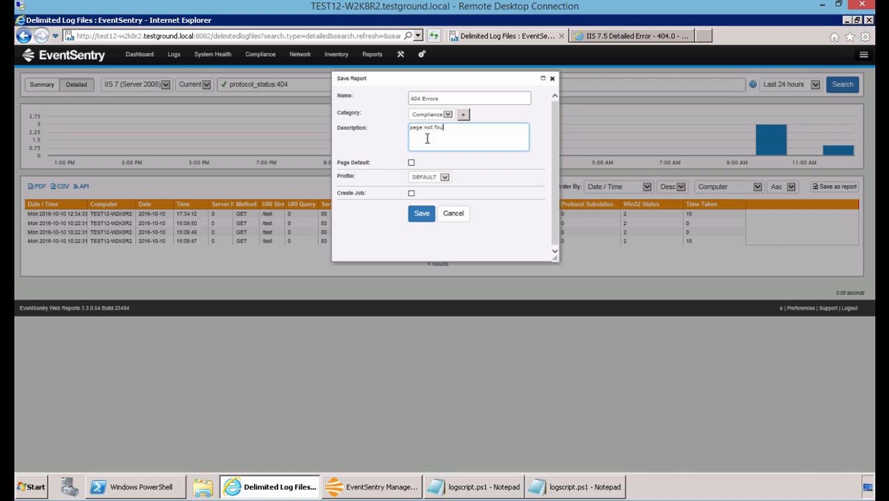
left_click(411, 192)
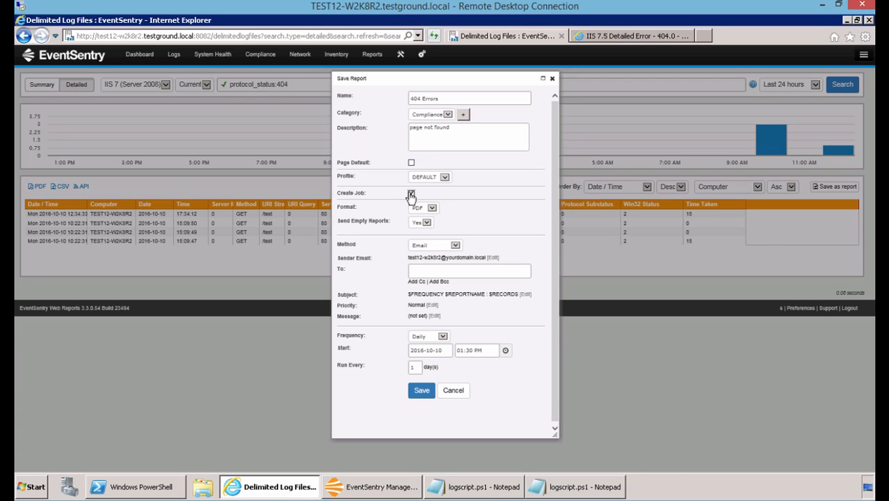
mouse_move(512, 229)
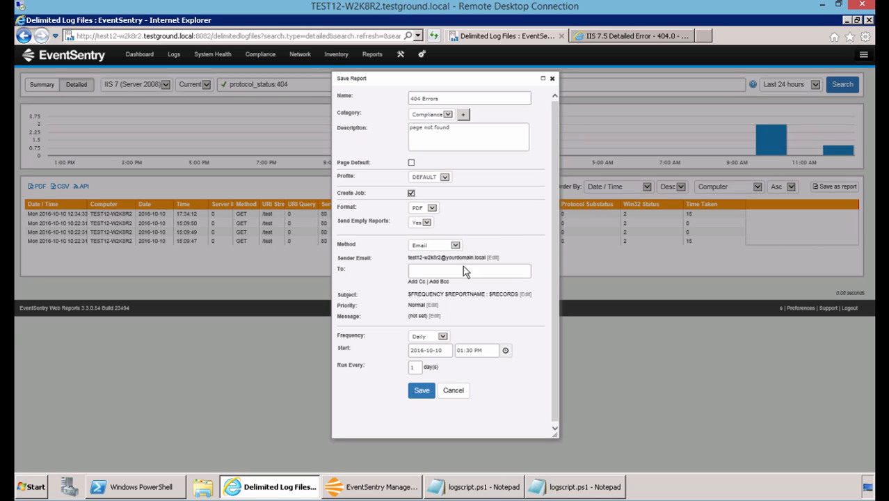
- Review the job's PDF format and keep Send Empty Reports set to Yes
left_click(469, 270)
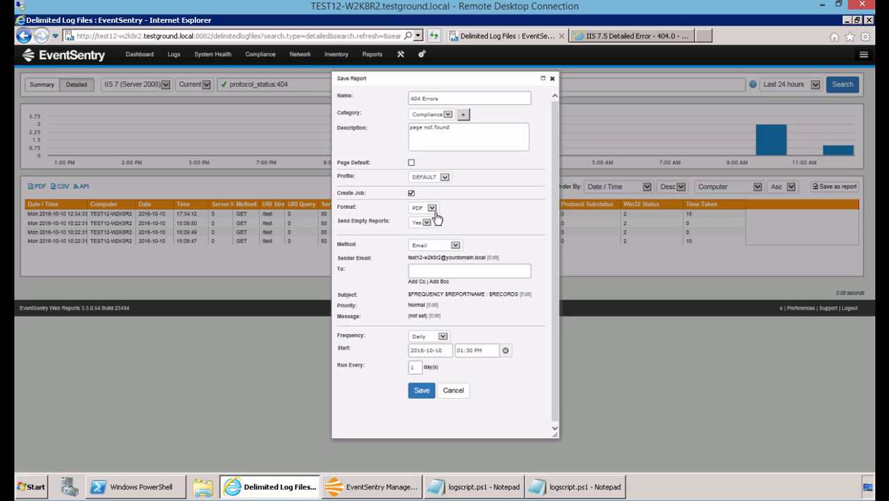
mouse_move(472, 222)
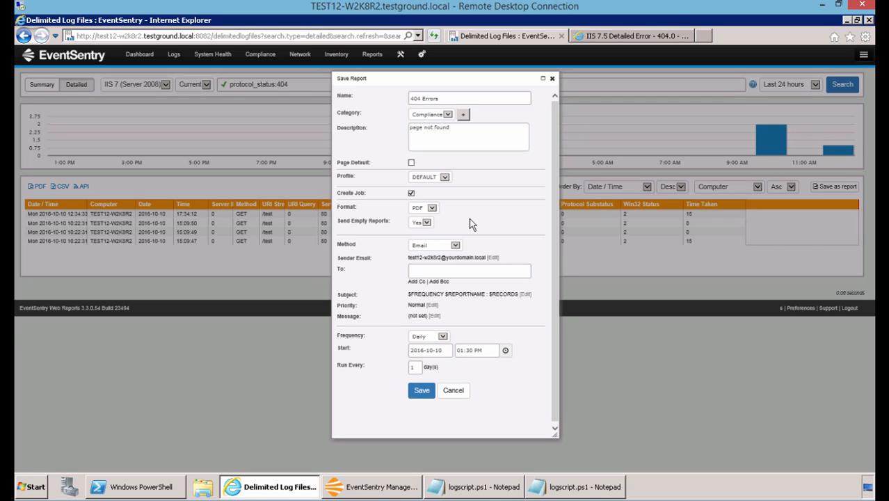
left_click(420, 223)
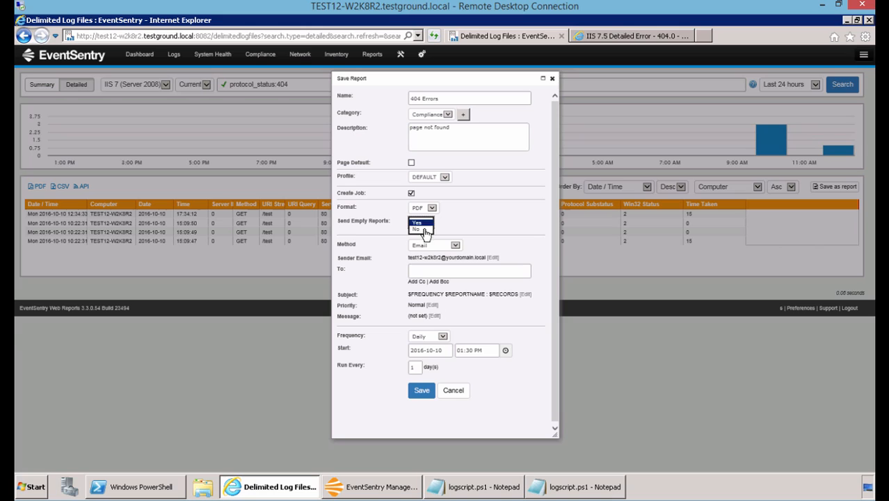
left_click(417, 223)
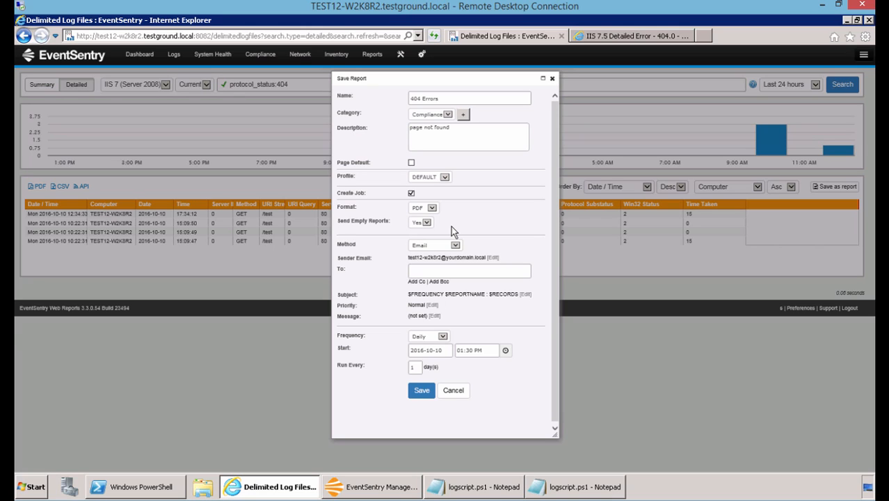